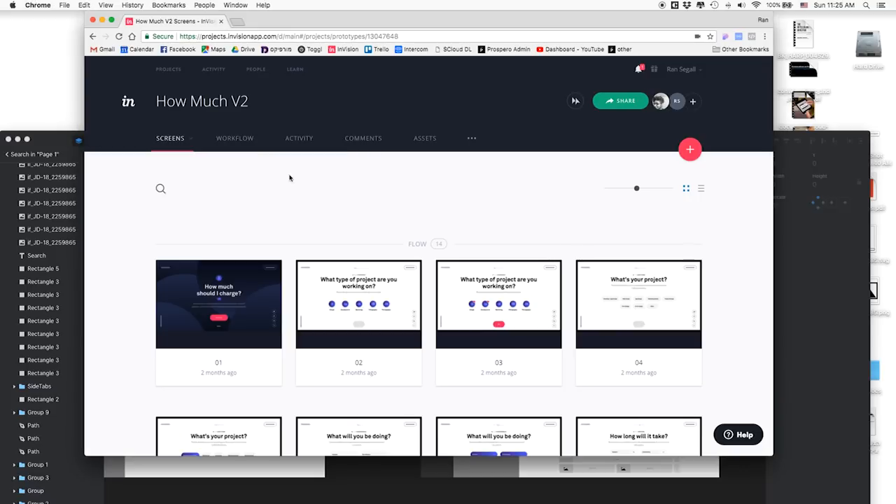
pyautogui.moveTo(419, 241)
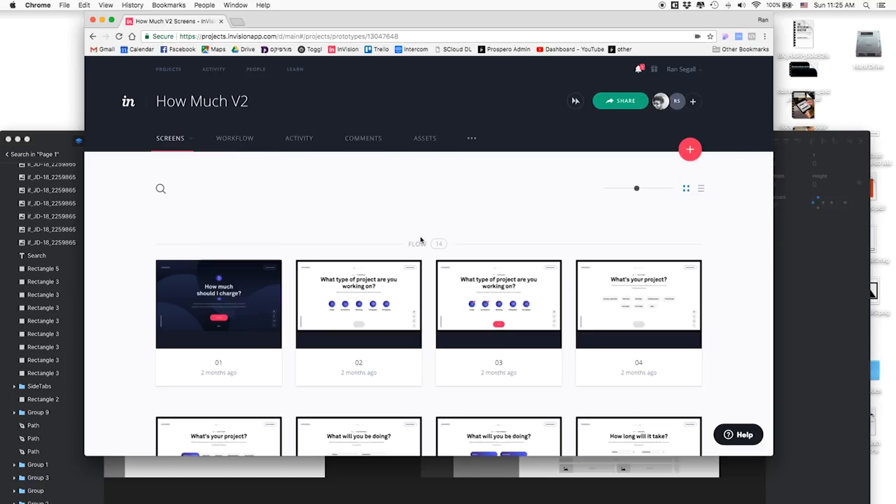
pyautogui.moveTo(735, 177)
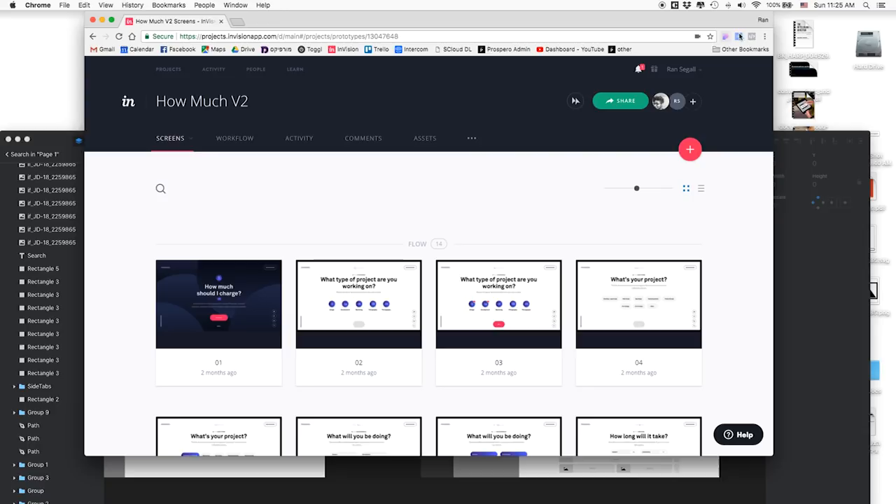
# Launch the Loom recorder from Chrome's toolbar over the How Much V2 screens page.
pyautogui.click(765, 36)
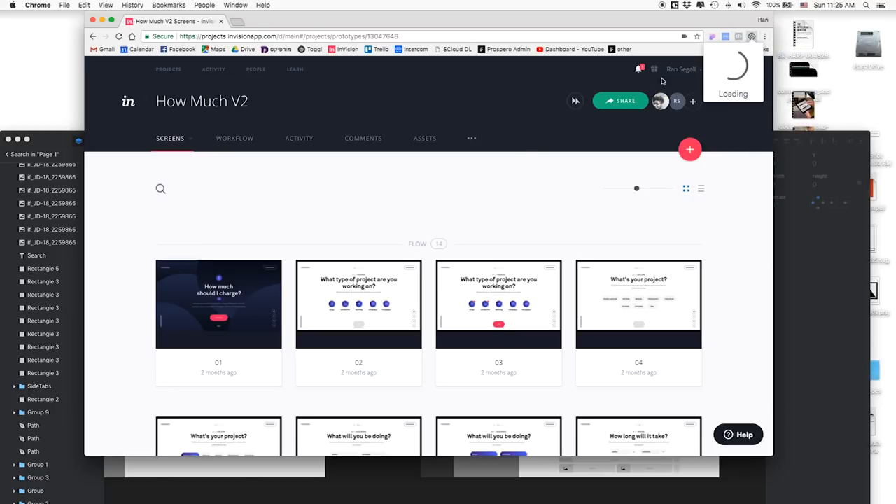
# Start a Screen & Cam, Full Desktop recording with audio enabled.
pyautogui.click(711, 37)
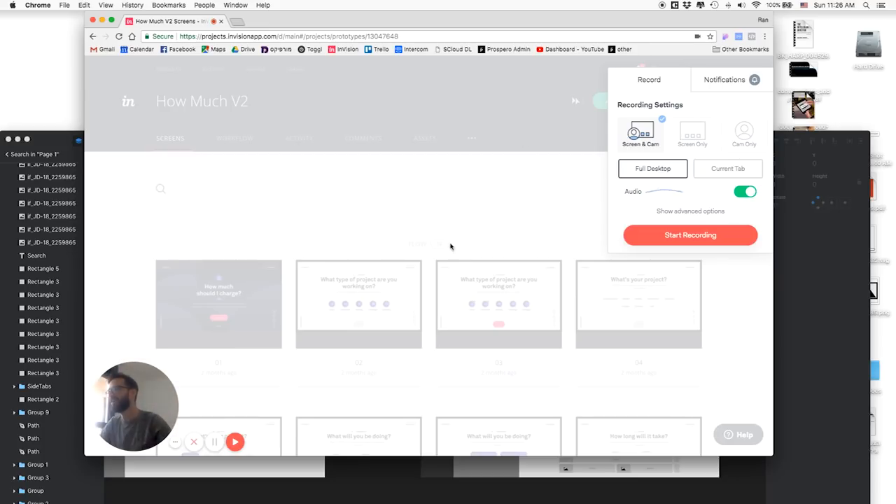
pyautogui.moveTo(411, 190)
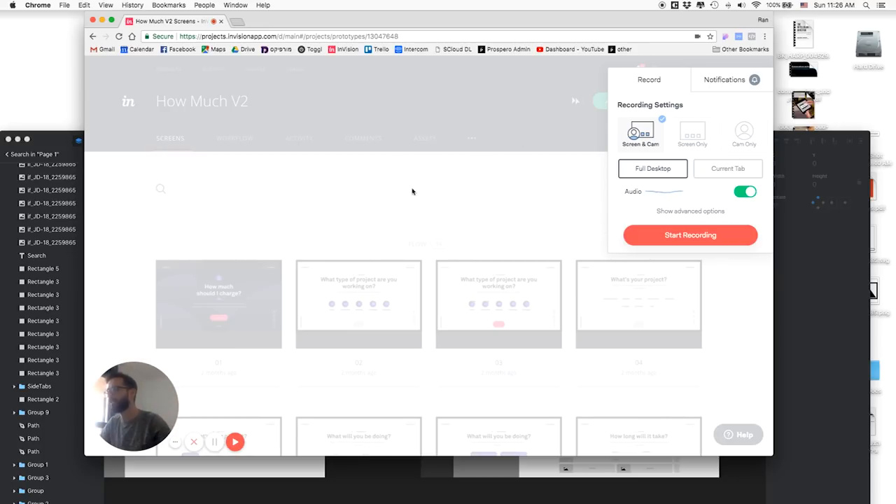
pyautogui.moveTo(690, 235)
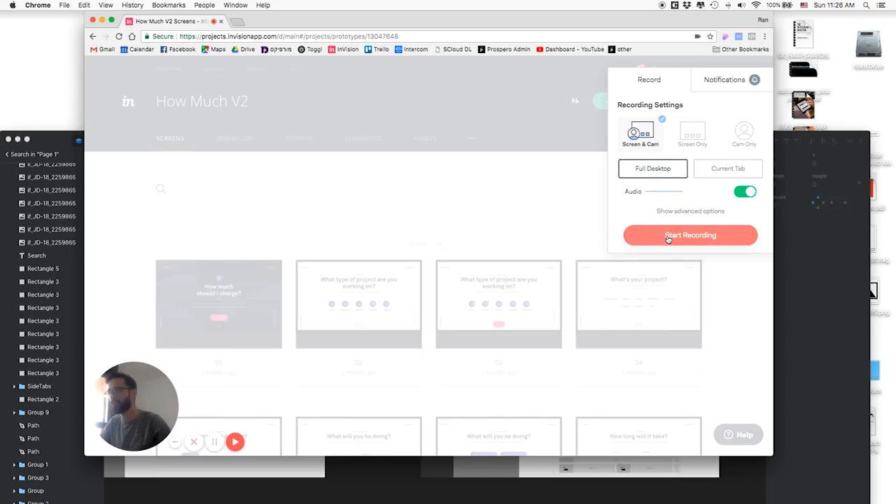
pyautogui.click(688, 235)
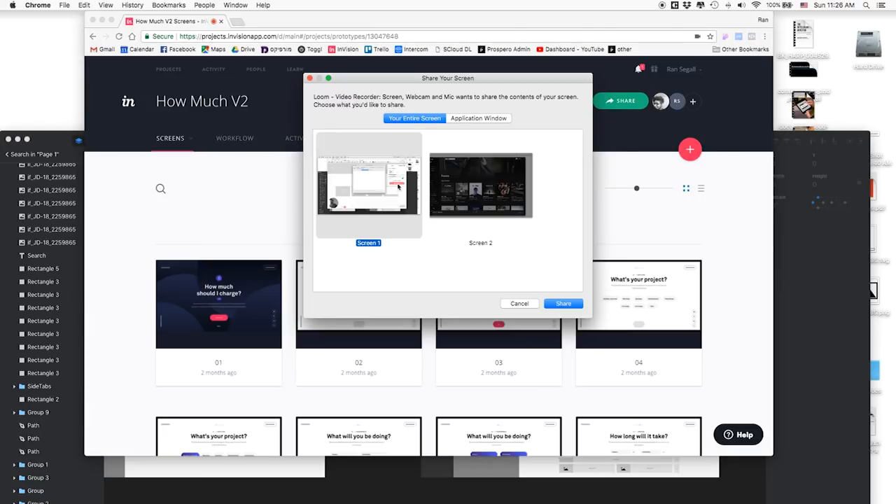
# Share Screen 1 as the entire screen so Loom records the InVision desktop.
pyautogui.click(563, 302)
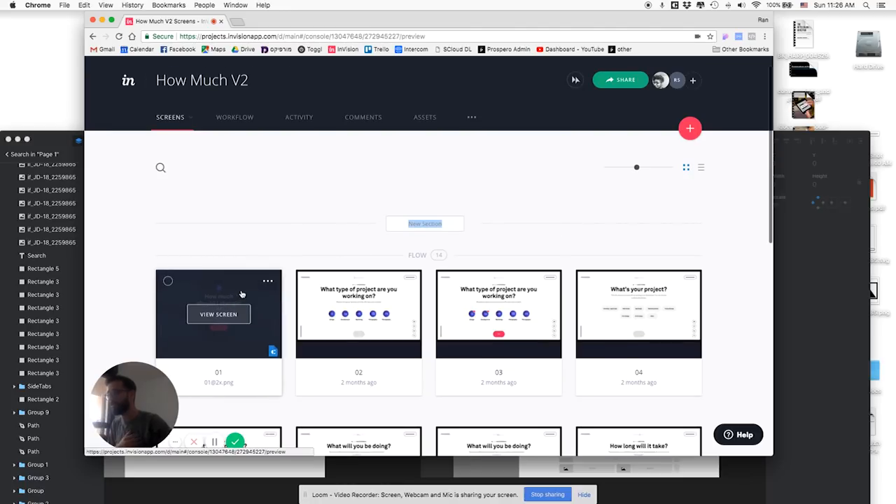
# Preview screen 01, advance via Get Started, and choose Design and Development as project type.
pyautogui.click(218, 314)
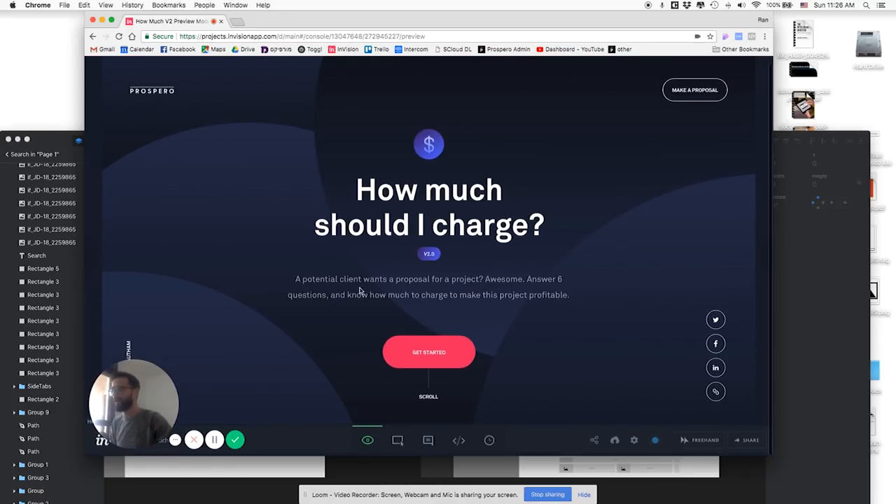
pyautogui.click(428, 351)
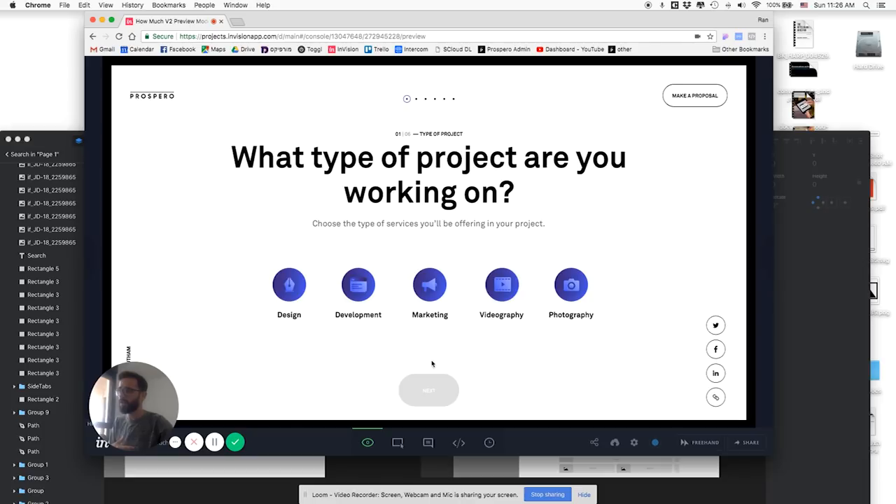
pyautogui.moveTo(381, 267)
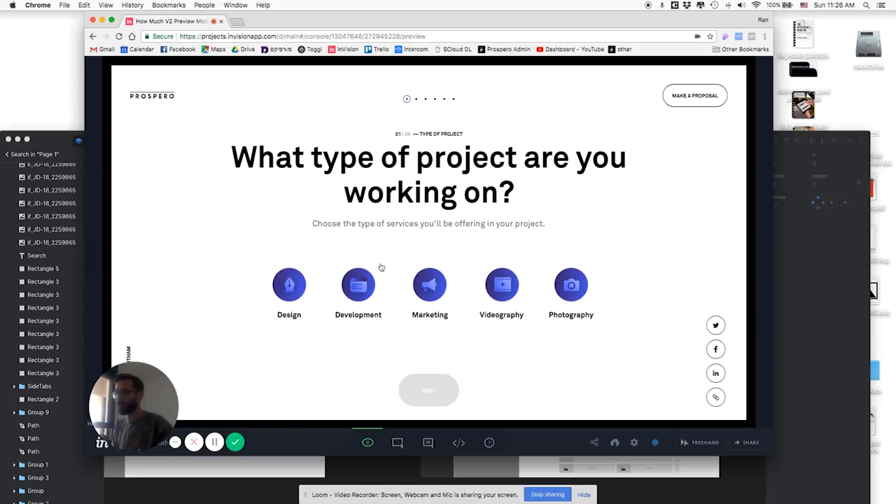
pyautogui.click(358, 286)
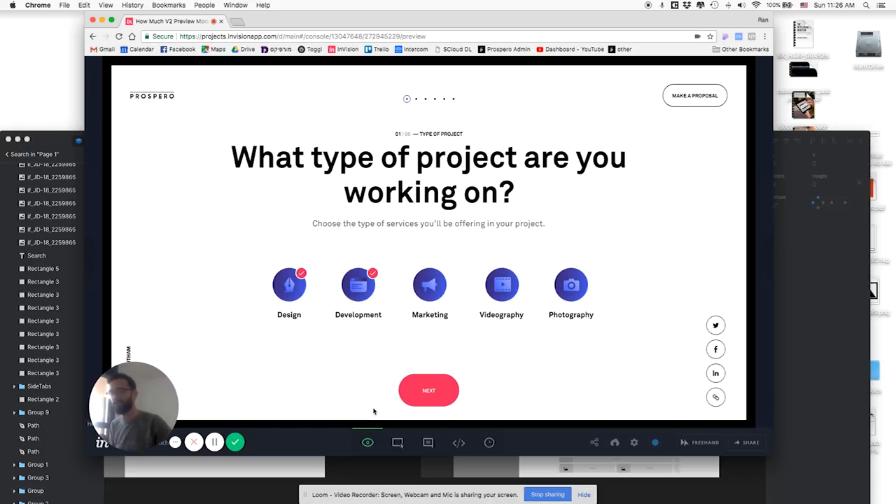
pyautogui.moveTo(250, 443)
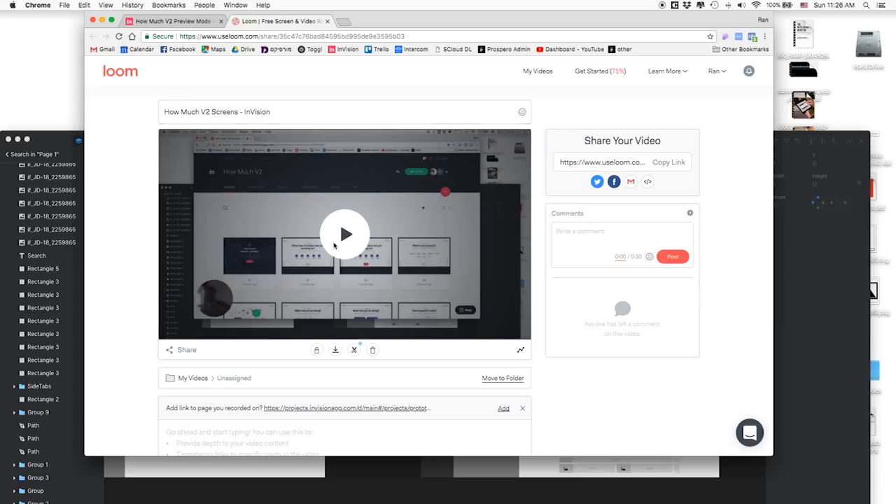
# Play back the saved walkthrough on its Loom share page to grab the video URL.
pyautogui.click(344, 234)
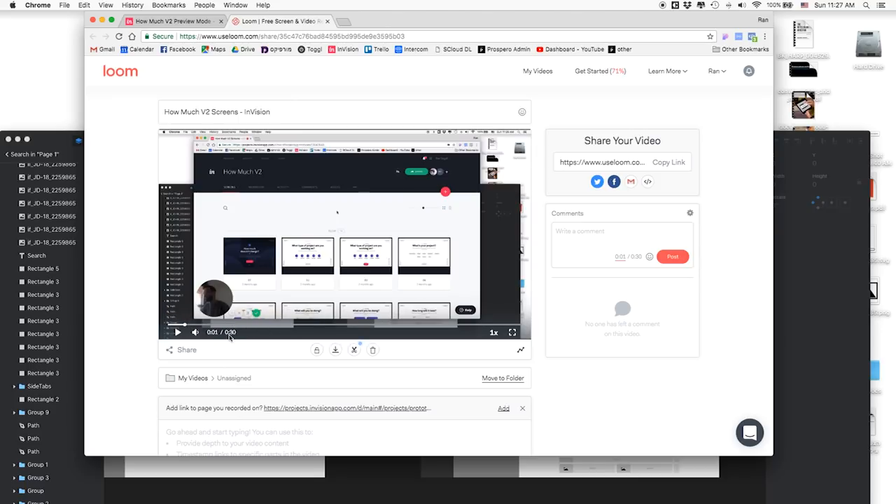
pyautogui.moveTo(409, 227)
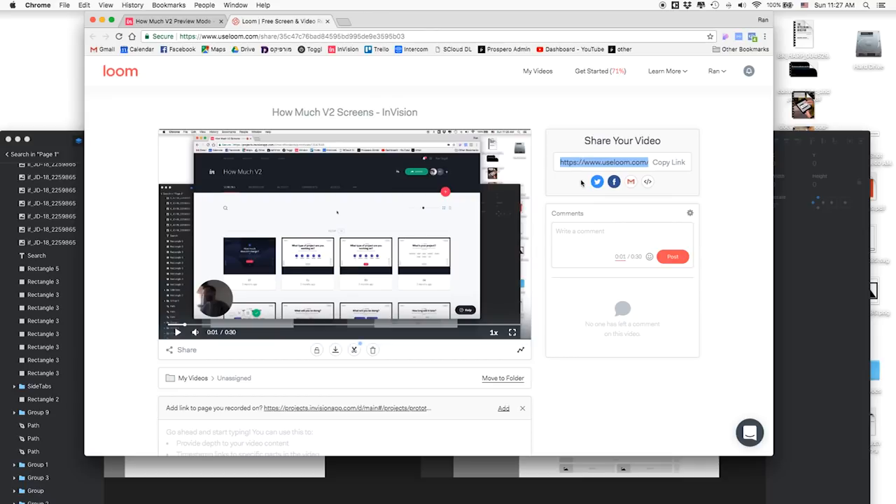
# Add the recorded InVision project page link to the video's notes.
pyautogui.scroll(-3)
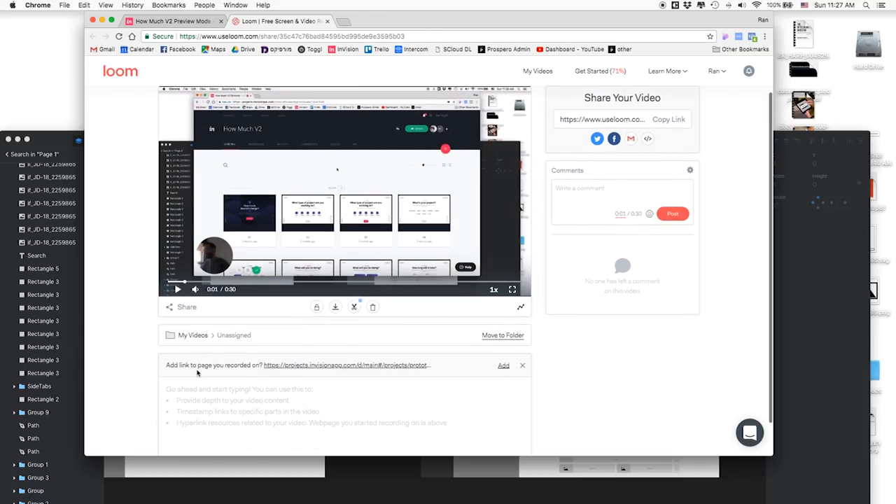
pyautogui.scroll(-3)
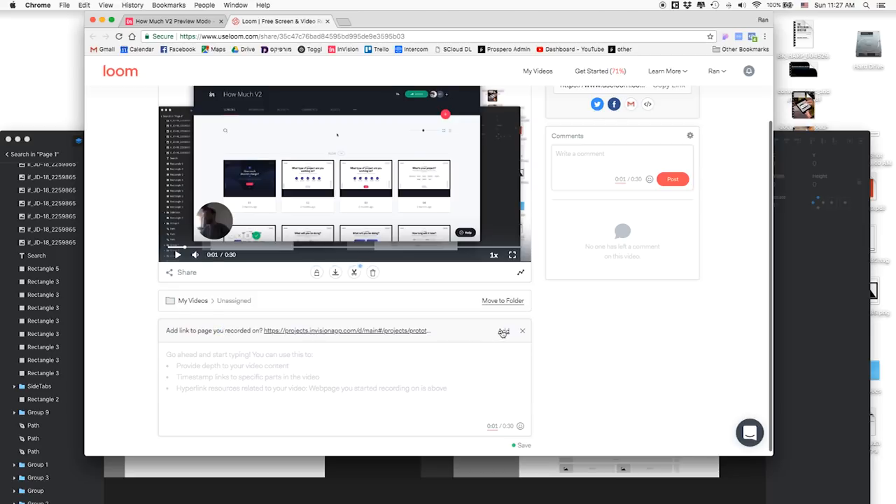
pyautogui.click(504, 330)
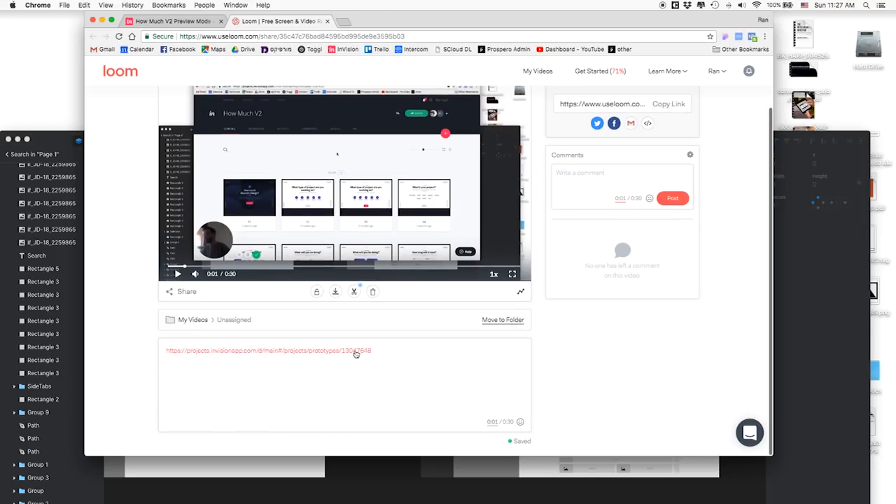
pyautogui.moveTo(269, 357)
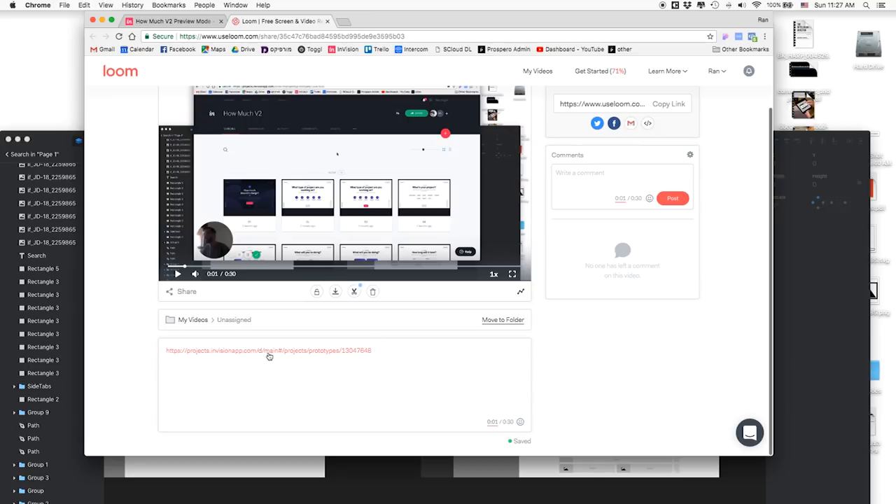
pyautogui.scroll(3)
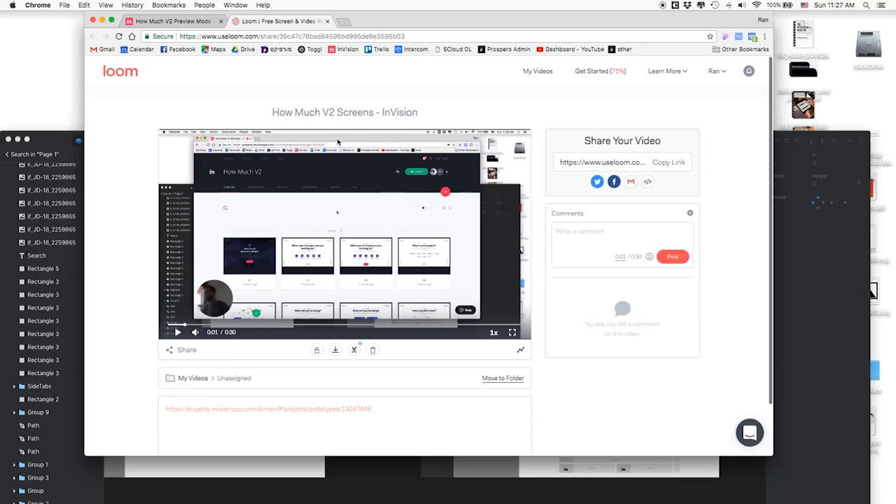
pyautogui.moveTo(540, 200)
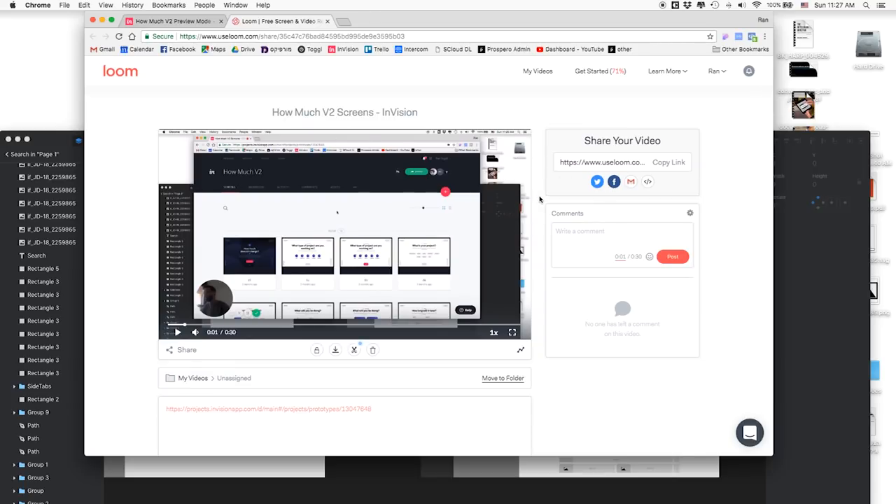